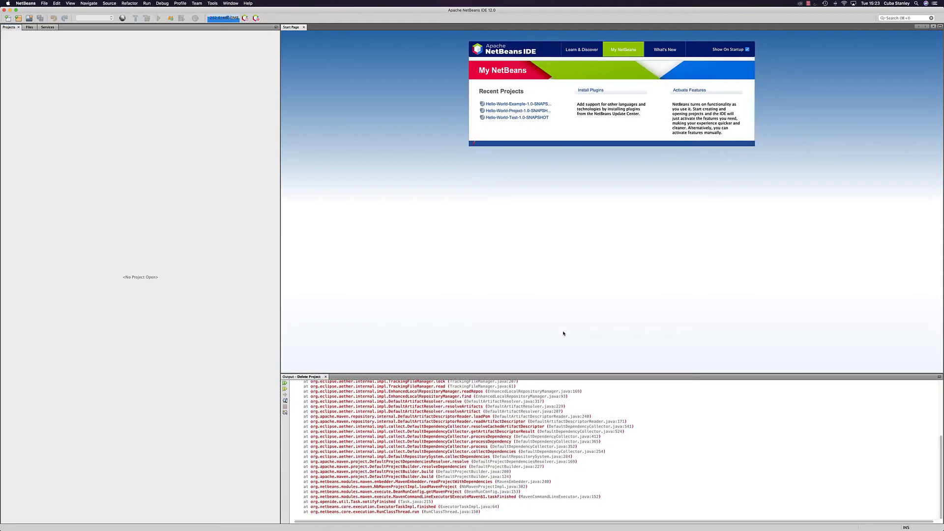
mouse_move(233, 437)
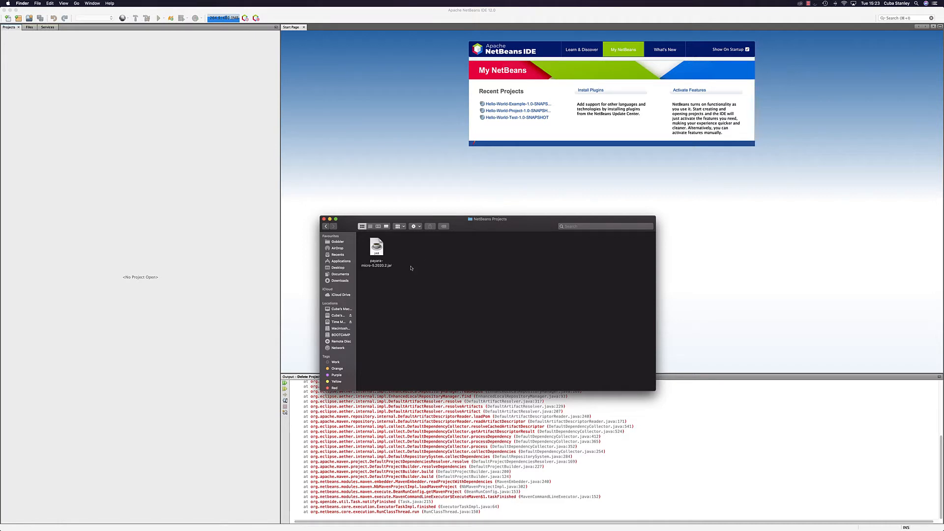
mouse_move(354, 251)
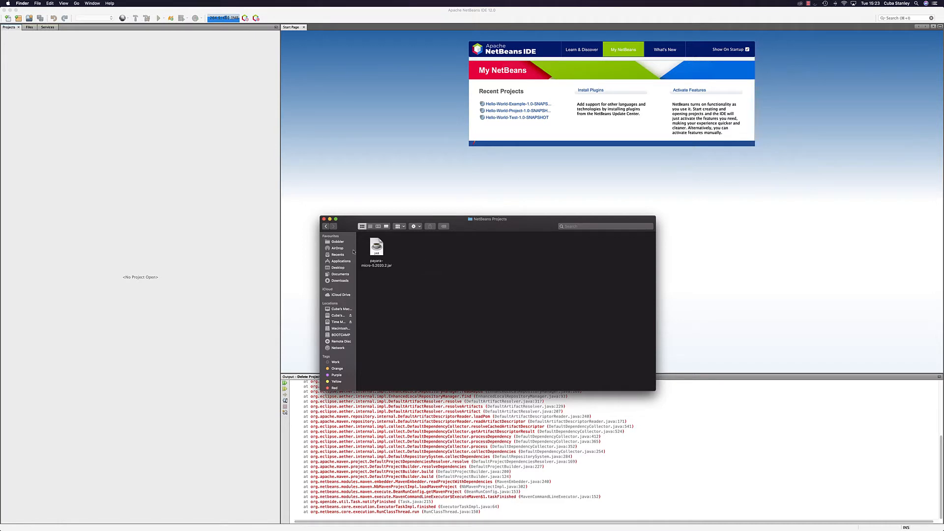
- Start a new project from the Java with Maven Web Application template
click(322, 218)
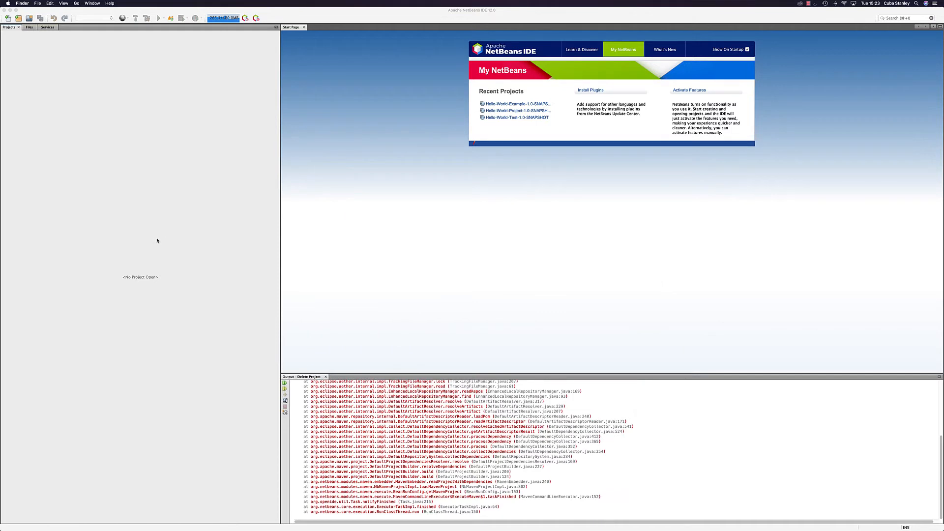
click(18, 17)
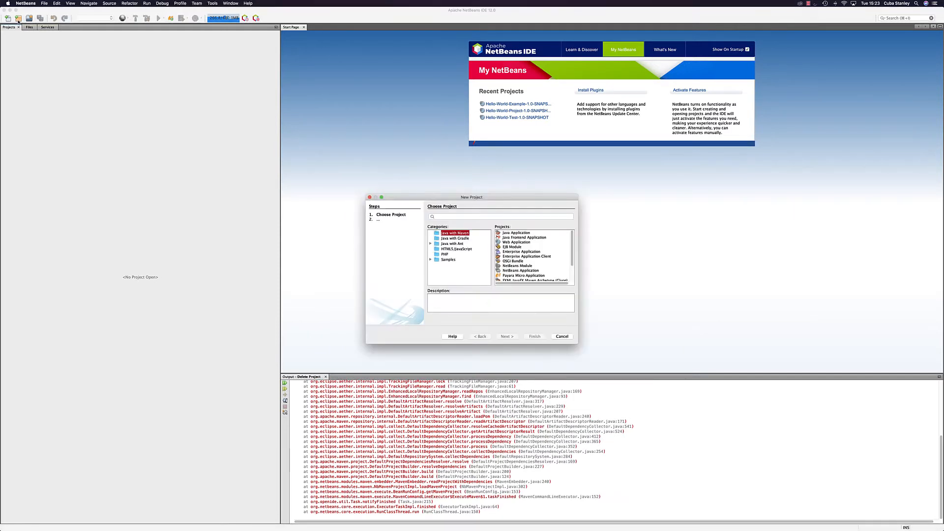
click(516, 233)
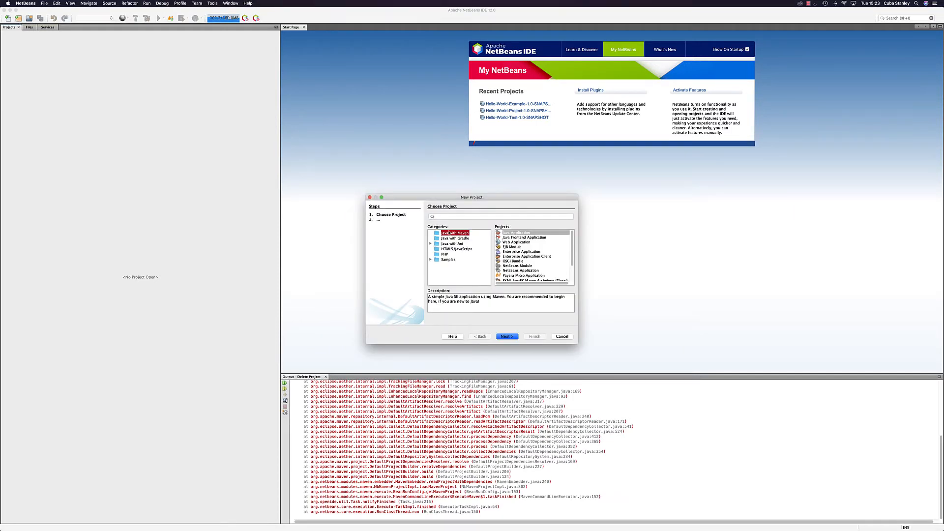
click(518, 242)
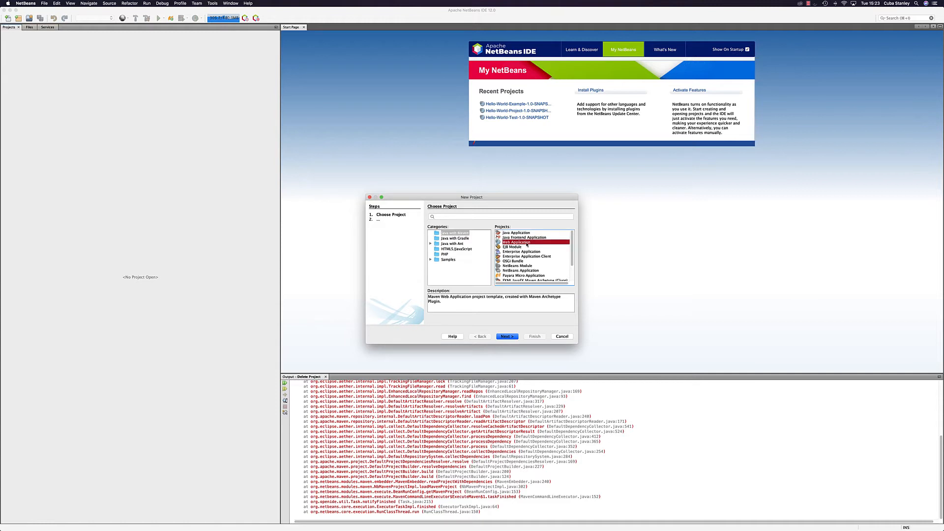
click(508, 336)
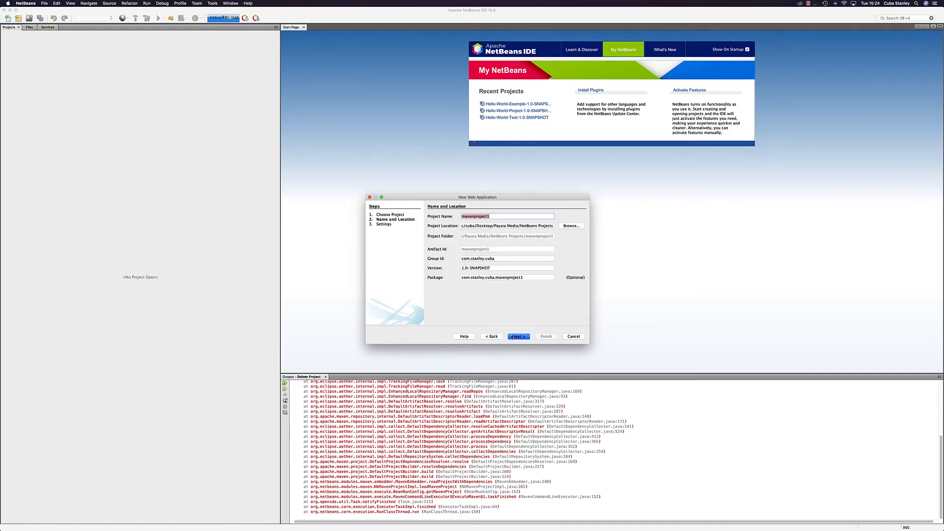
- Name the project Hello-world, keep Java EE 8 Web, and finish creating it
text(Hello-world)
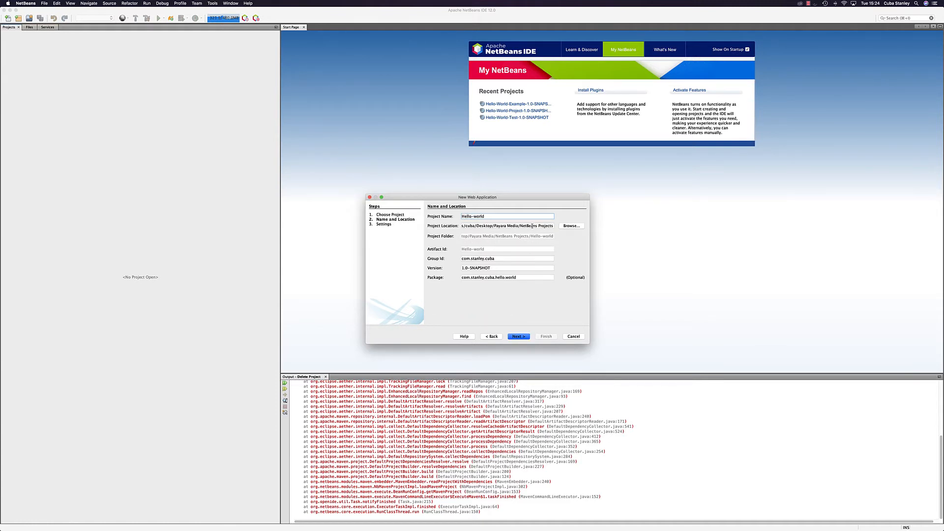
mouse_move(501, 268)
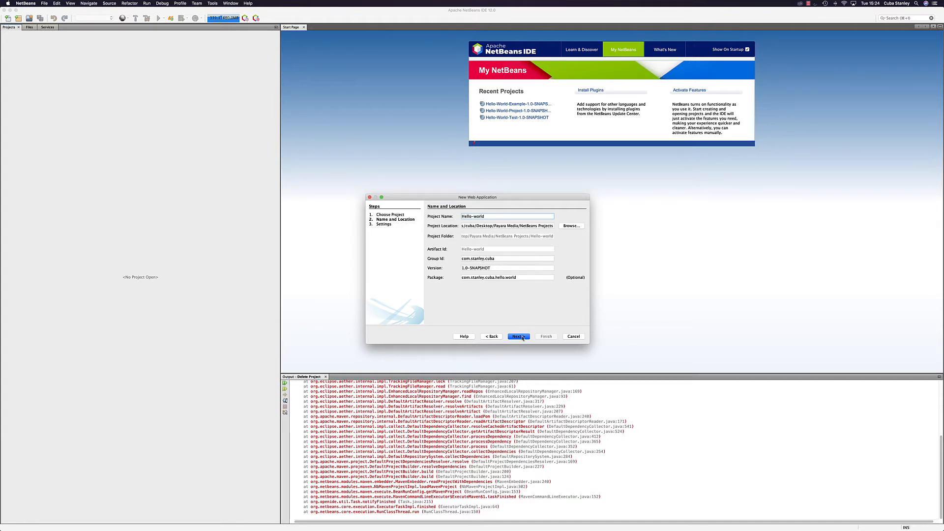
click(517, 336)
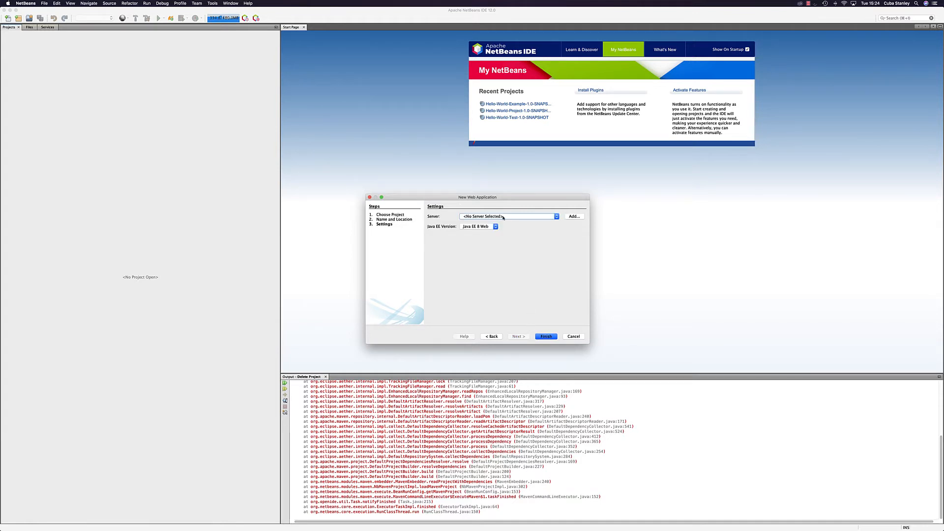
mouse_move(510, 226)
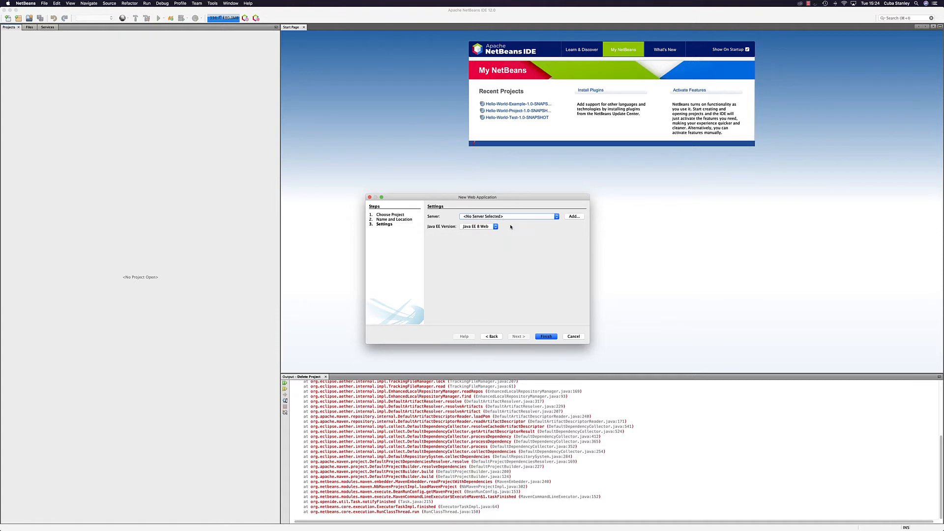
click(495, 226)
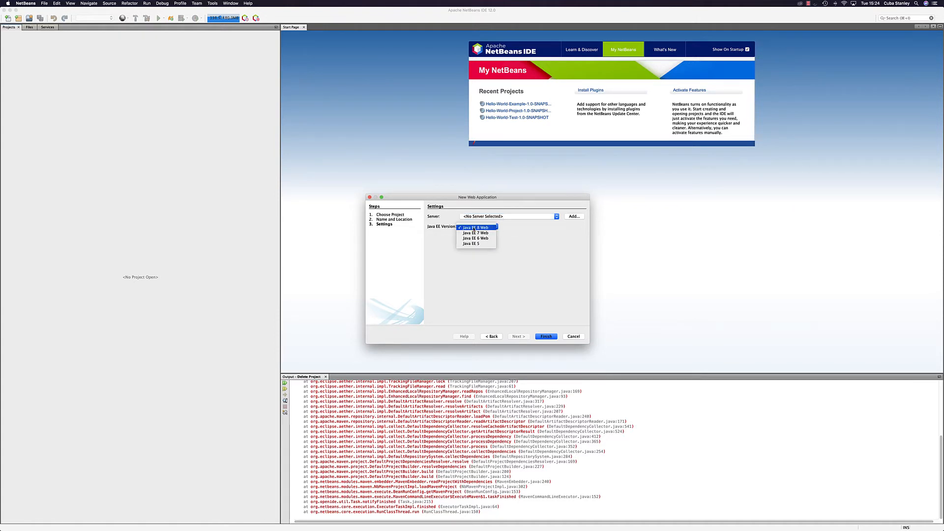
click(475, 227)
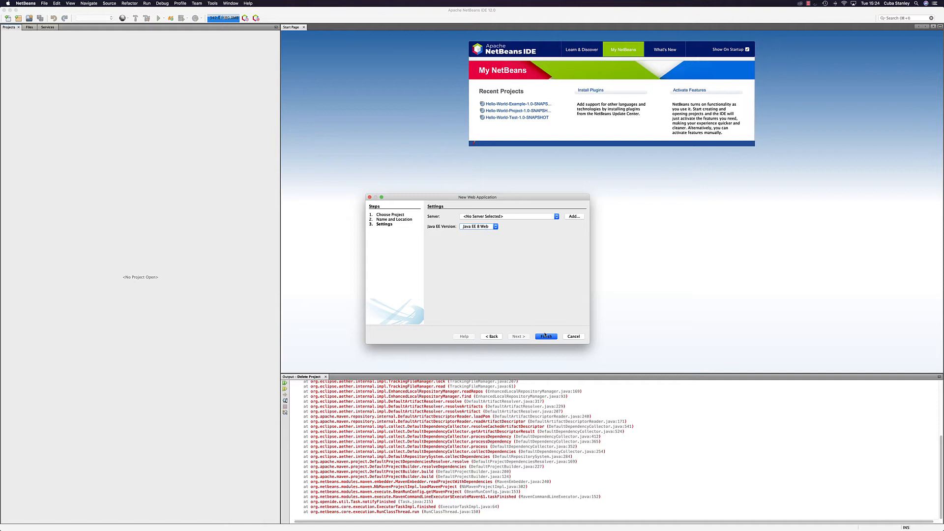
click(545, 336)
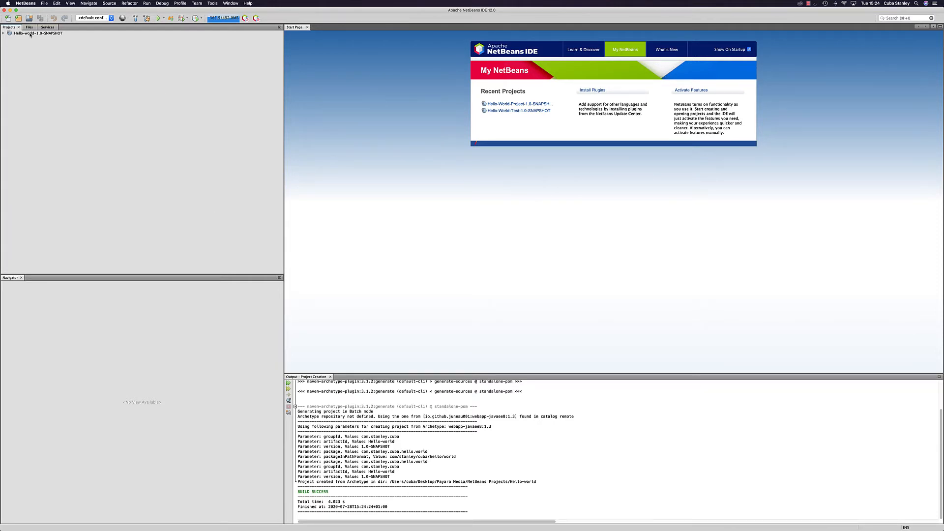
- Run Clean and Build on the Hello-world project
right_click(36, 33)
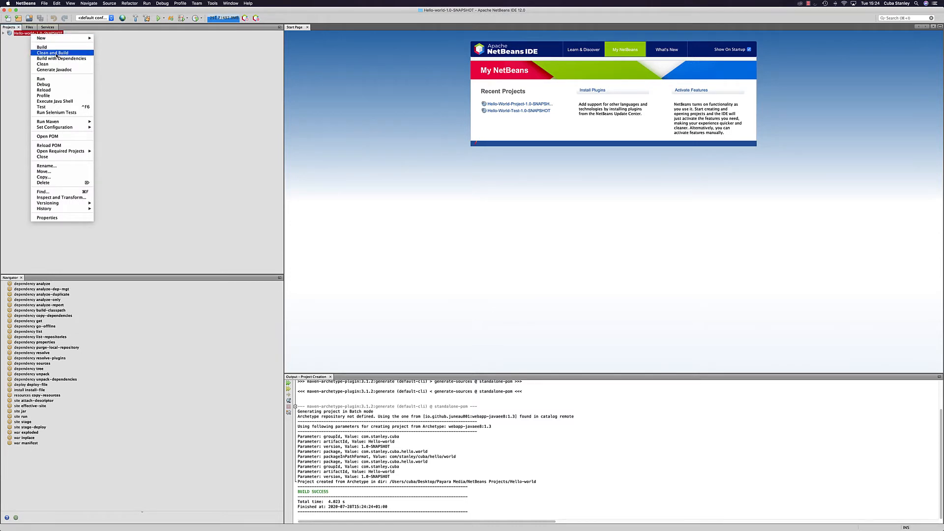
click(51, 52)
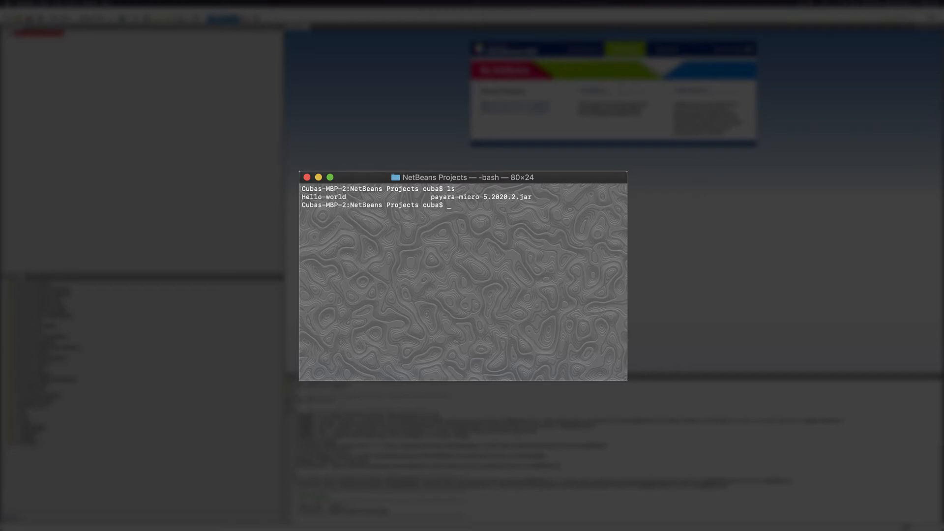
- Clear the terminal and enter java -jar payara-micro-5.2020.2.jar --deploy Hello-world/target/Hello-world-1.0-SNAPSHOT
text(clea)
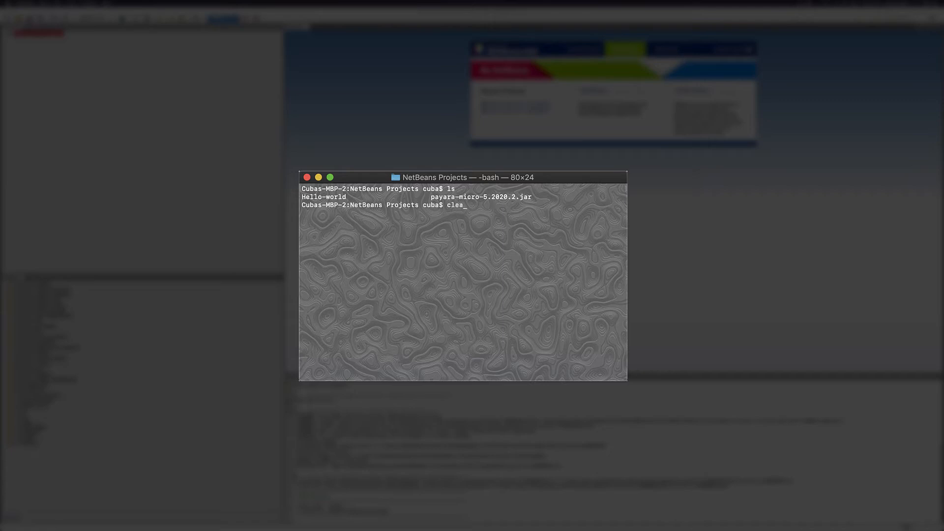
key(Return)
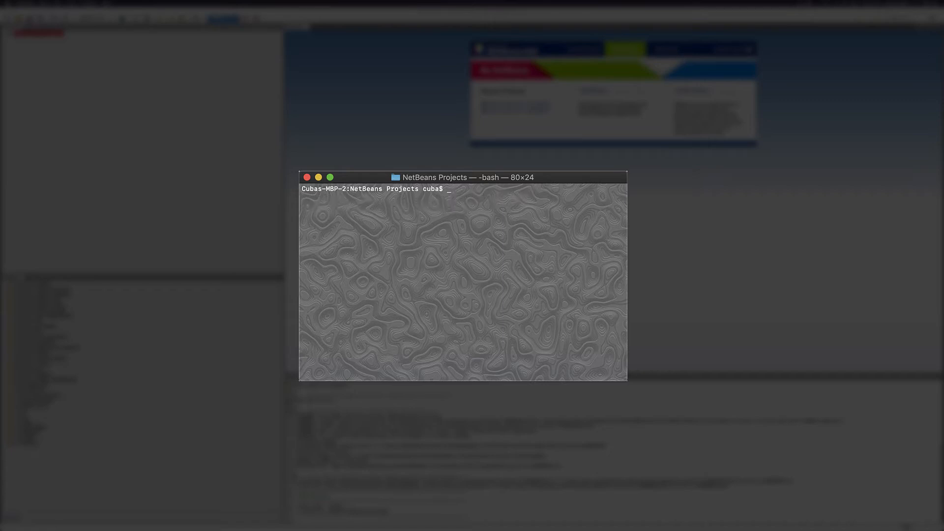
text(java -jar)
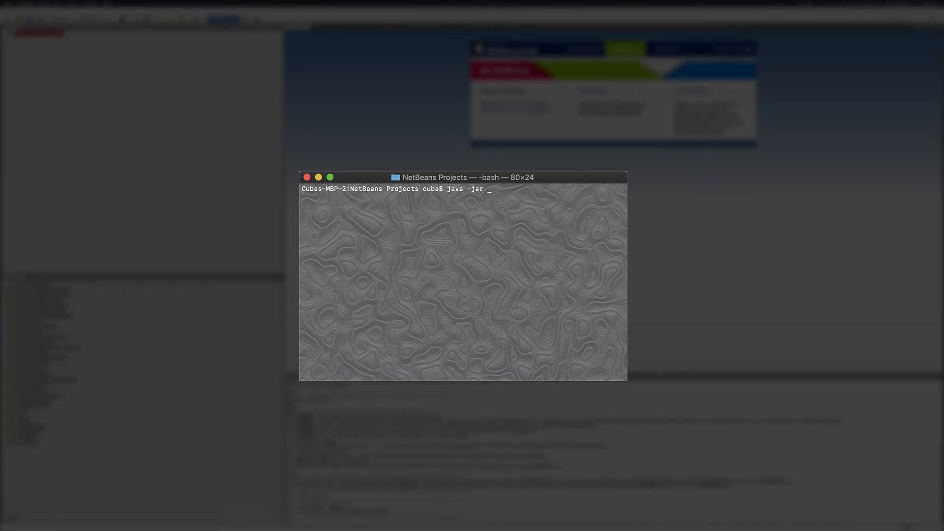
text(p)
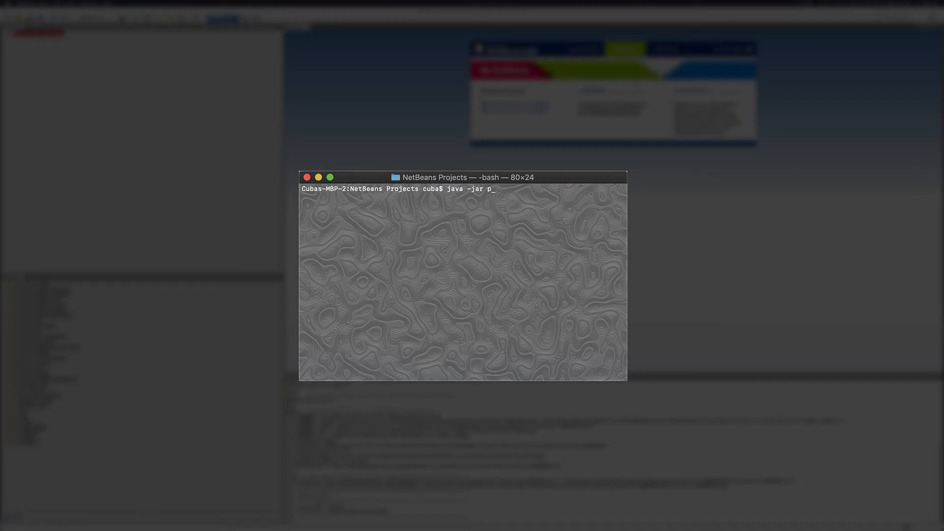
text(ayara-micro-5.2020.2.jar)
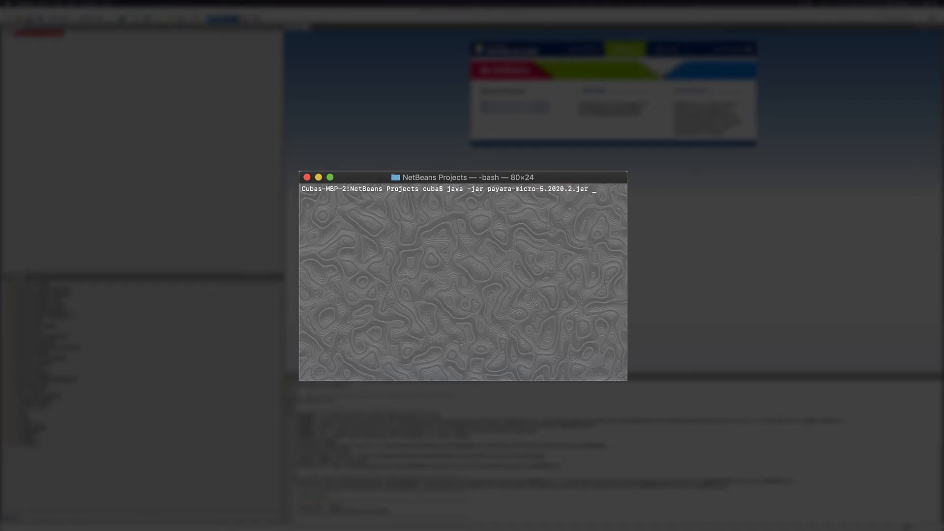
text(--deploy)
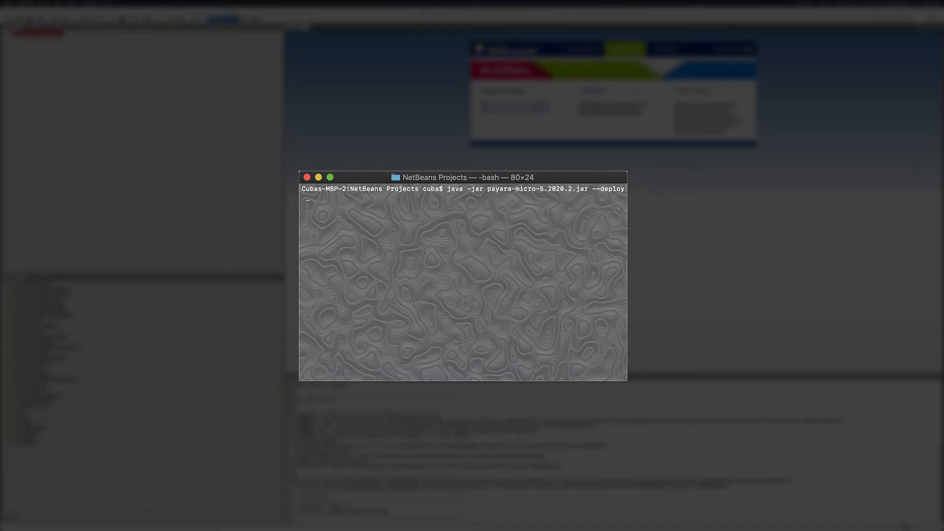
text(Hello-world/)
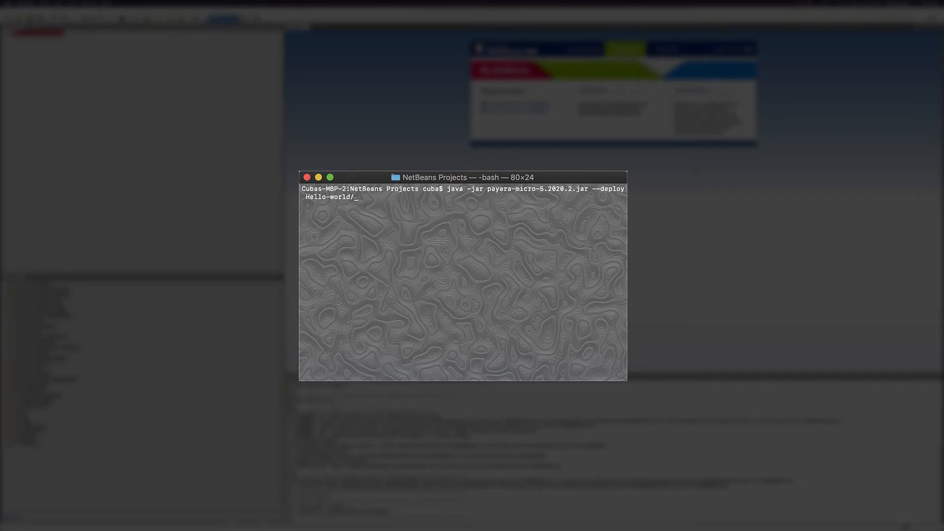
key(Tab)
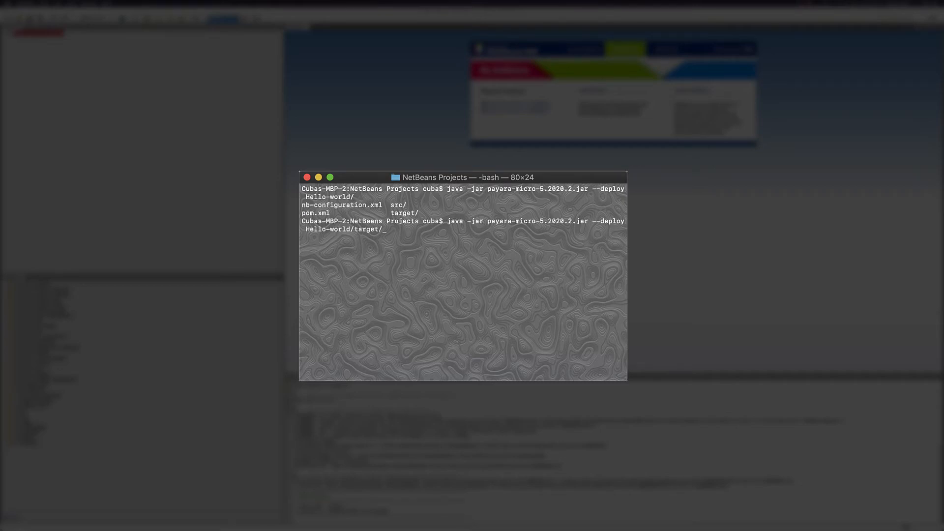
text(Hello-world-1.0-SNAPSHOT)
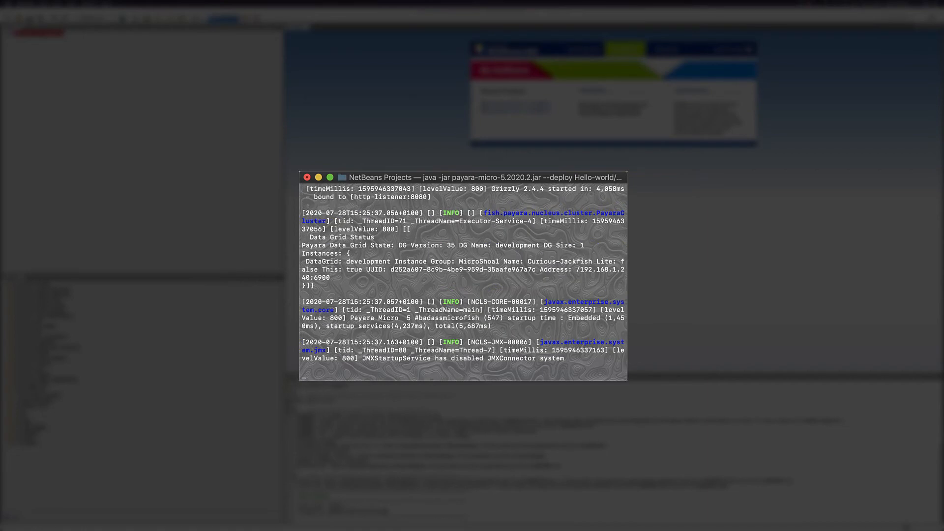
- Scroll the Payara Micro ready log and select the deployed Hello-world-1.0-SNAPSHOT name
scroll(down, 3)
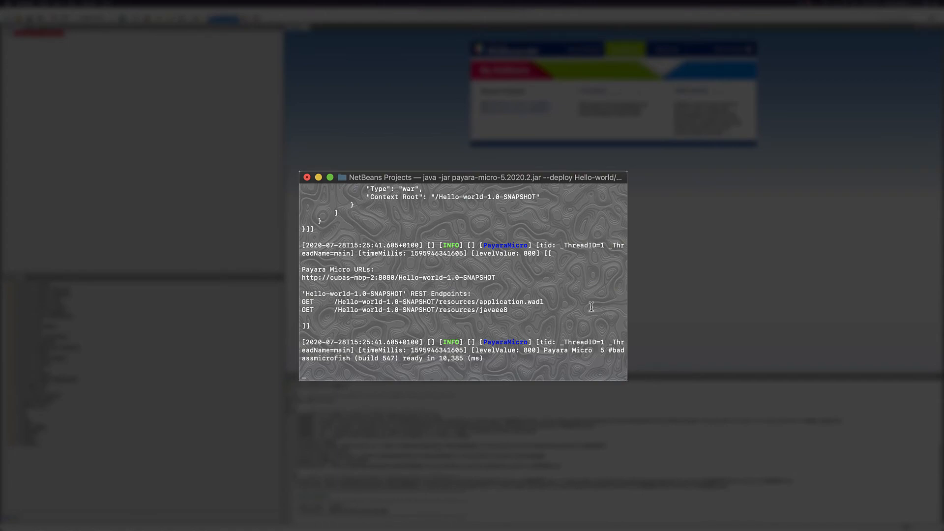
mouse_move(399, 290)
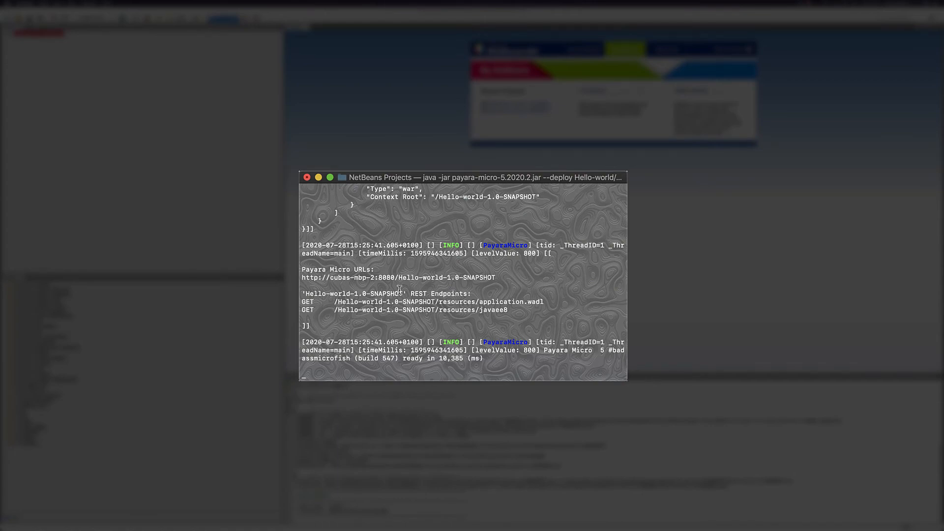
double_click(391, 277)
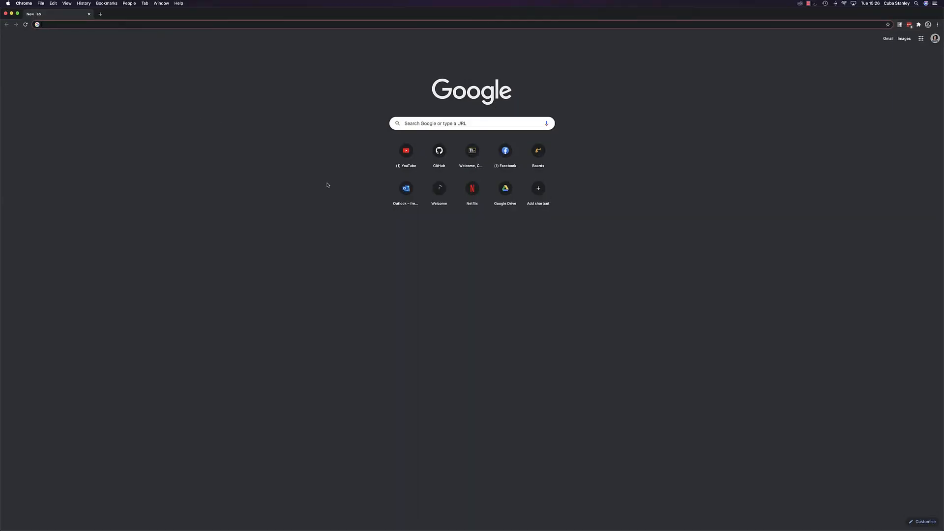
- Load cubas-mbp-2:8080/Hello-world-1.0-SNAPSHOT/ in Chrome to see Hello World!
text(cubas-mbp.2:8080/Hello-world-1.0-SNAPSHOT/)
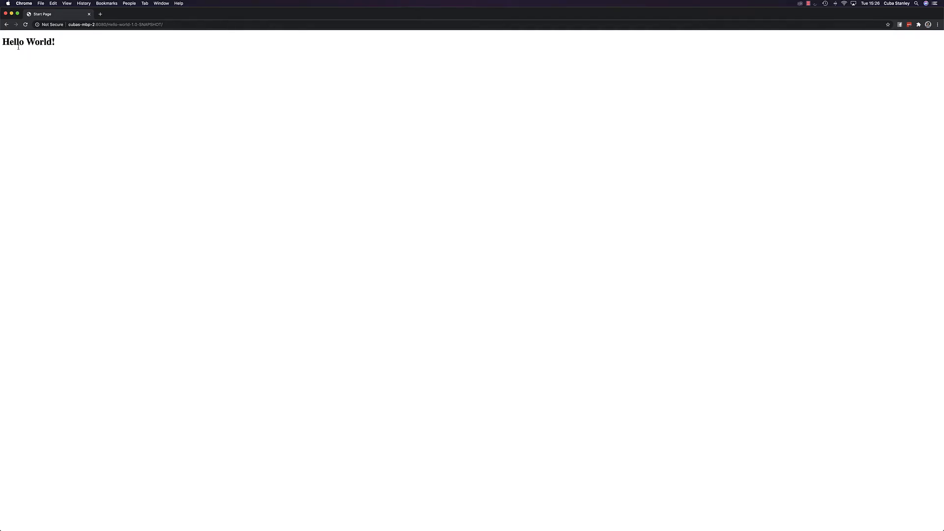
mouse_move(93, 71)
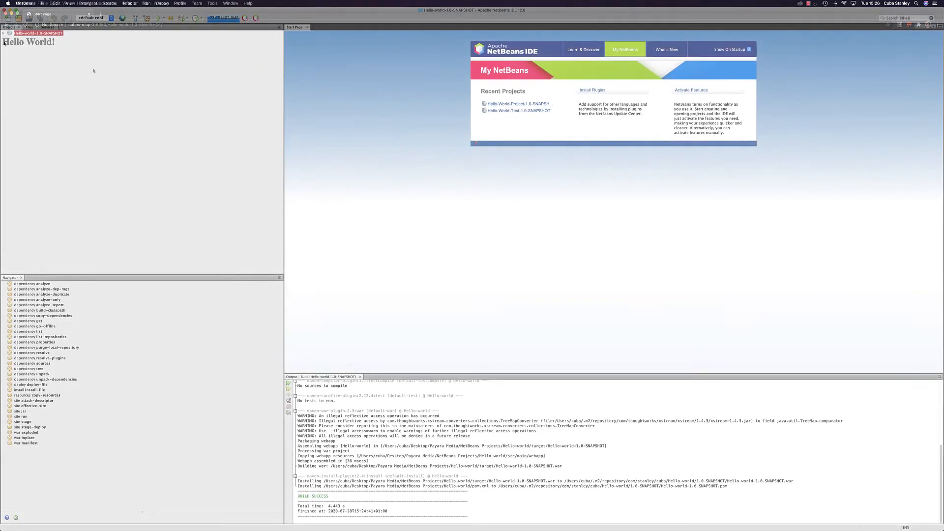
- Expand Web Pages, RESTful Web Services, Source Packages and the resources package
click(8, 26)
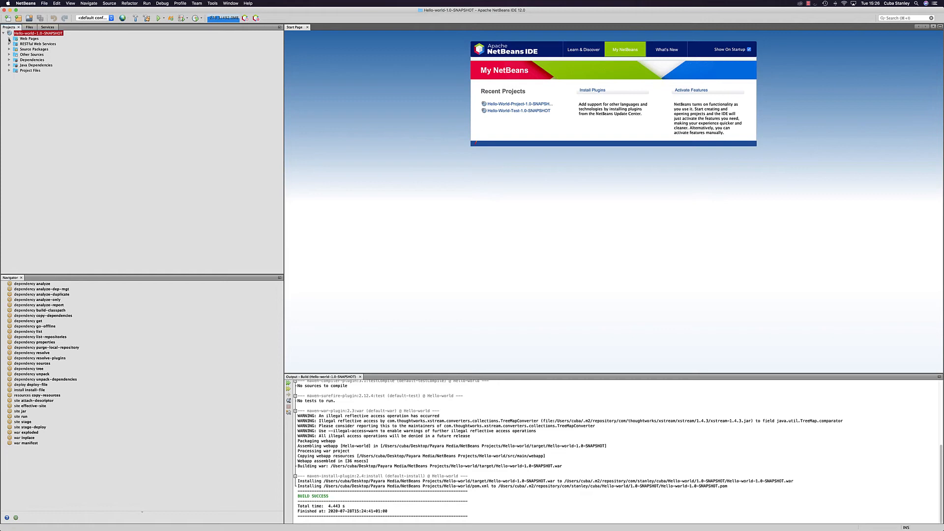
click(28, 38)
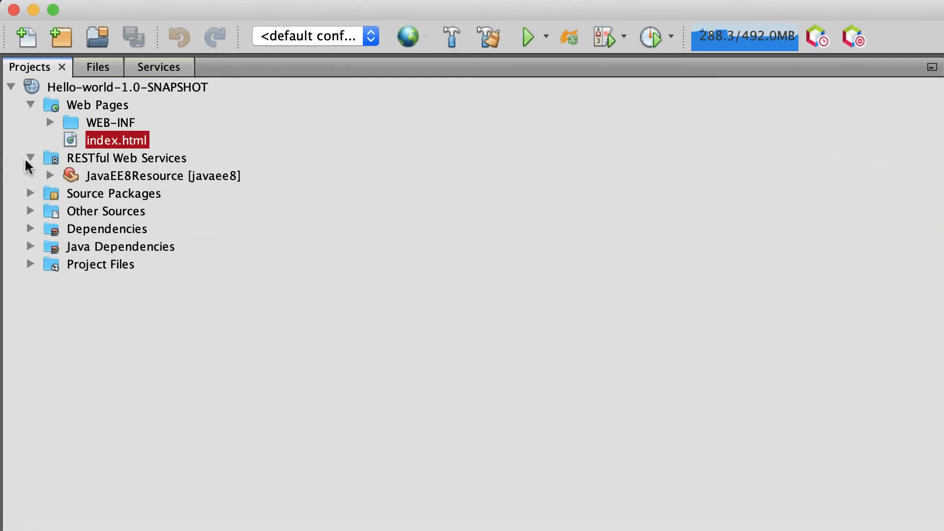
click(29, 194)
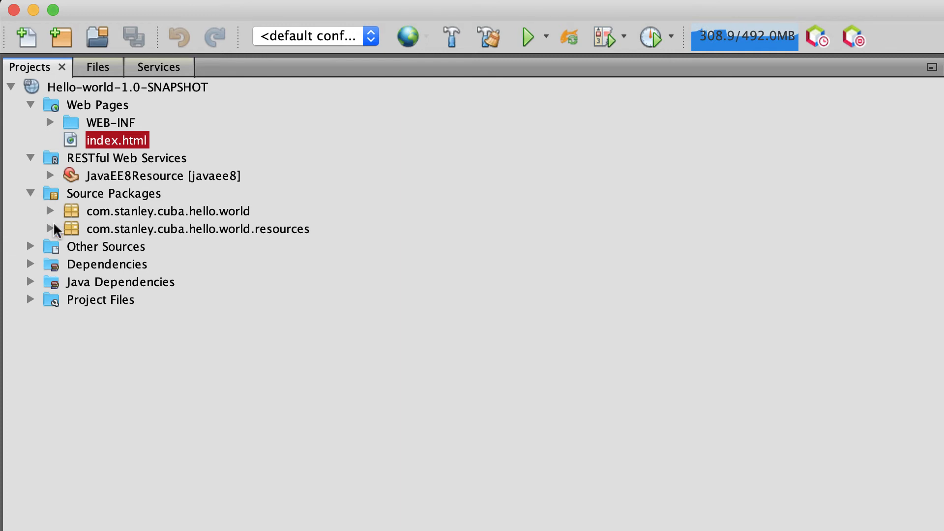
click(51, 229)
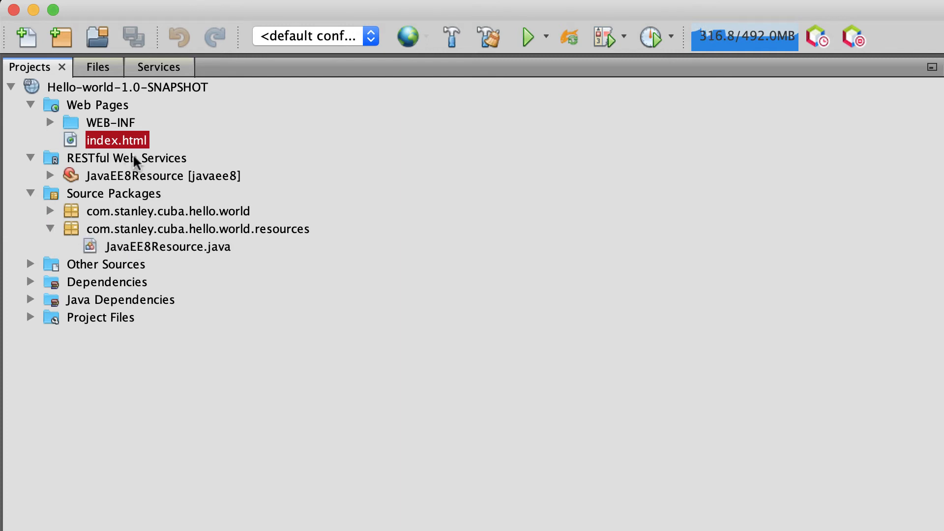
mouse_move(101, 141)
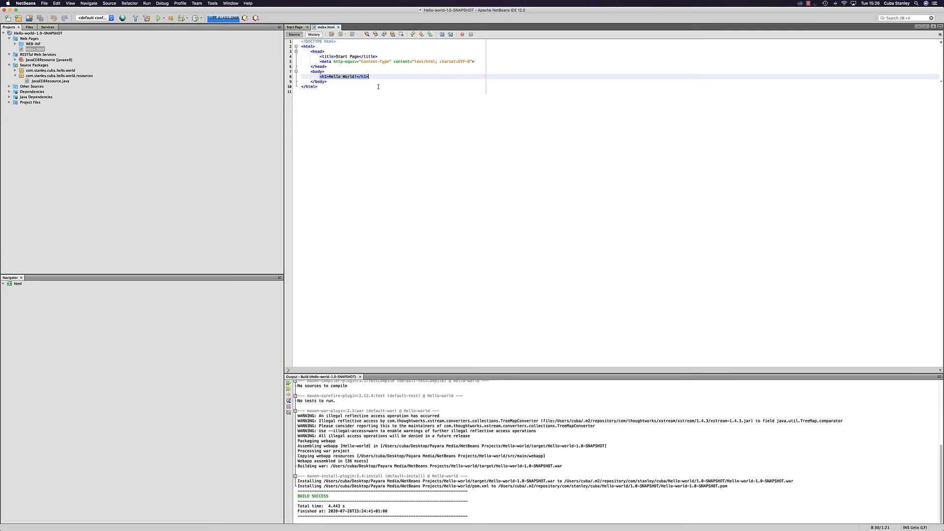
click(350, 76)
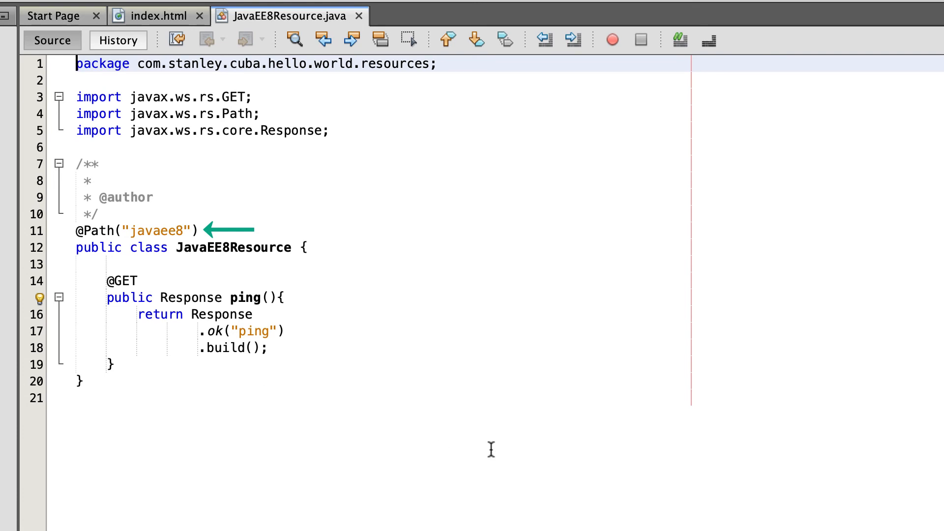
text(@Produces)
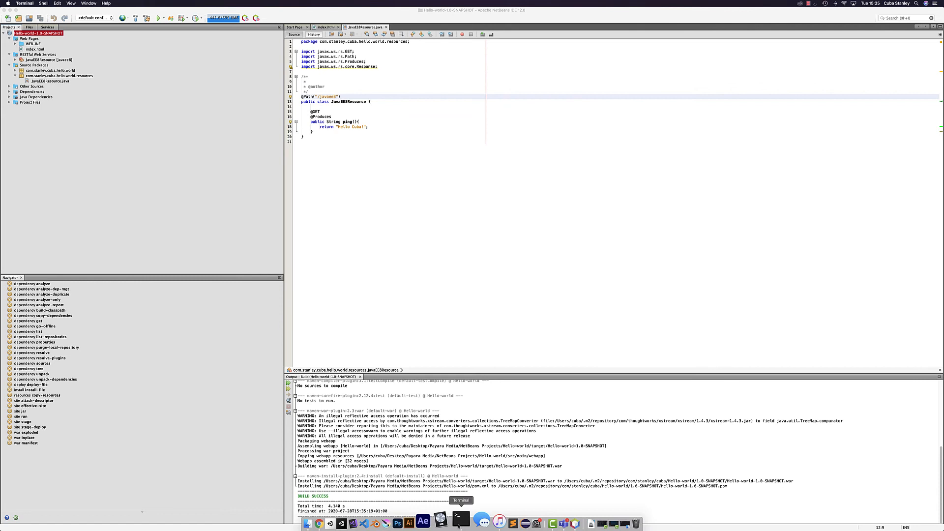
click(461, 522)
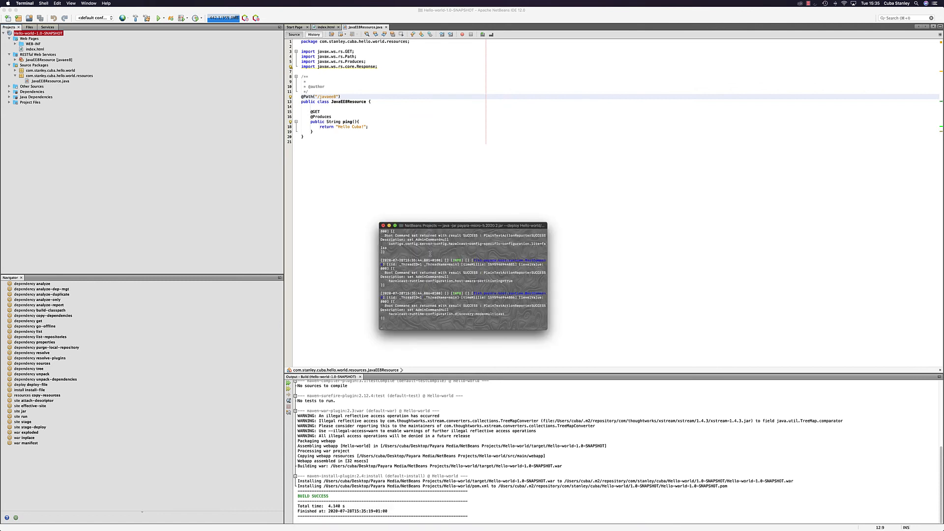